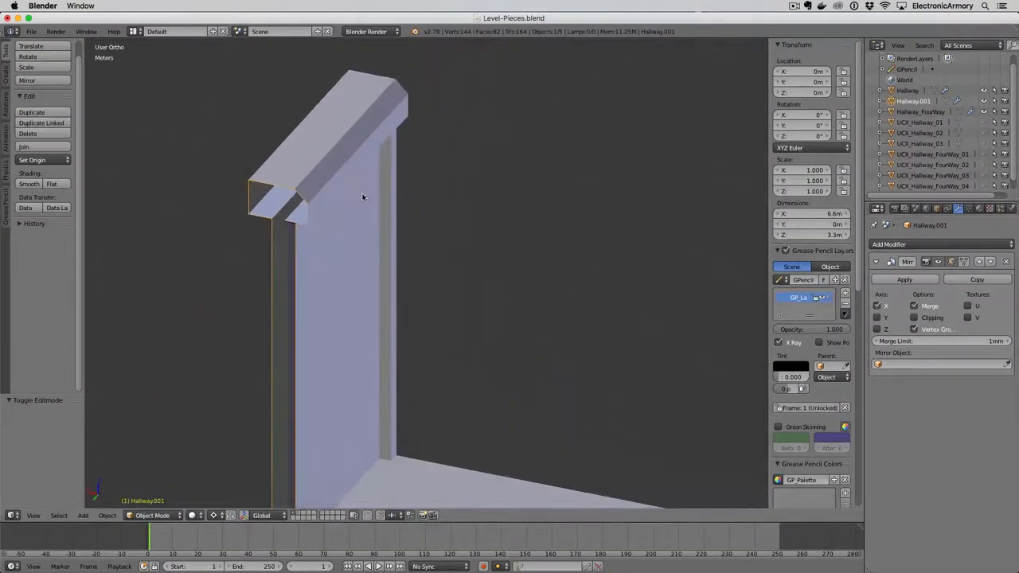
- Enter Edit Mode on Hallway.001 and shift some vertices about 23.6 cm along X
key("Tab")
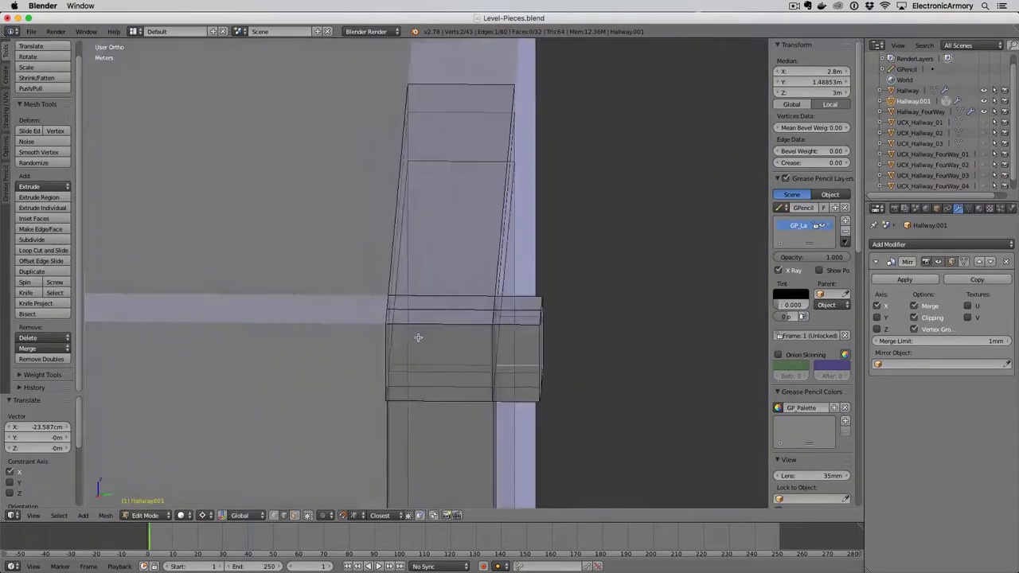
- Grab the strip of faces along Hallway.001's inner wall edge and move it along Y
key("Tab")
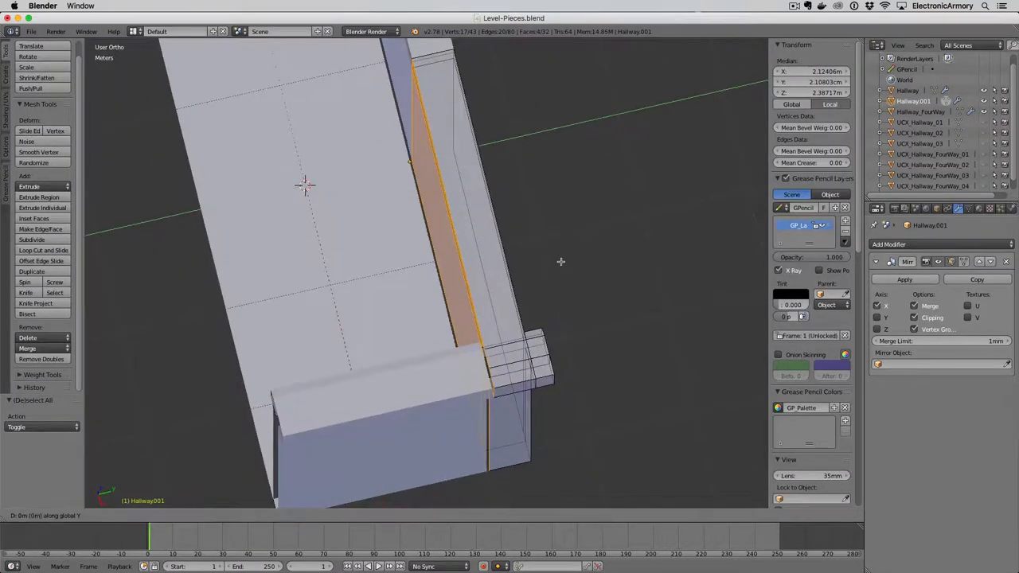
- Inspect the 59.8 m wall in Object Mode, then return to editing its geometry
key("Tab")
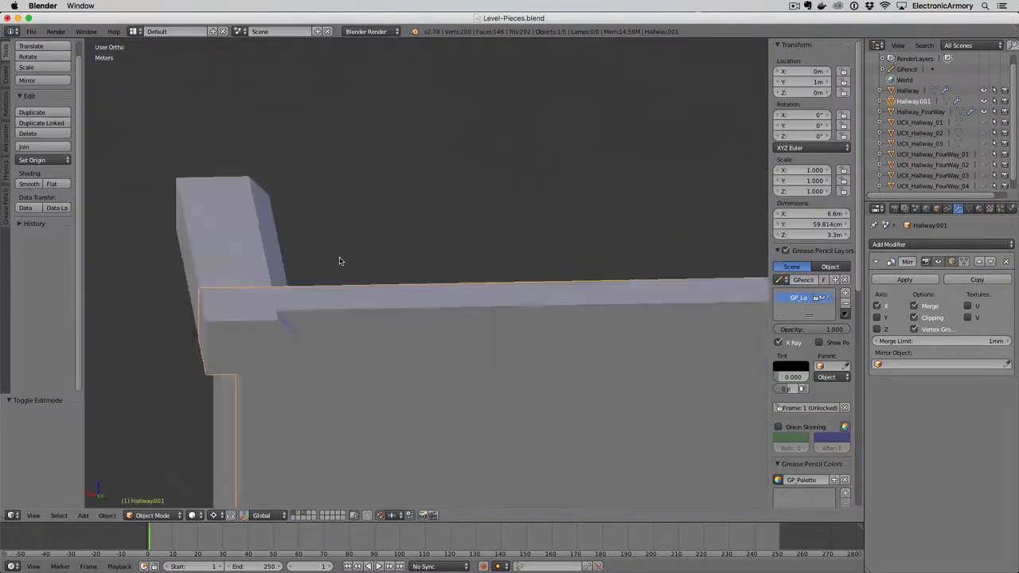
key("7")
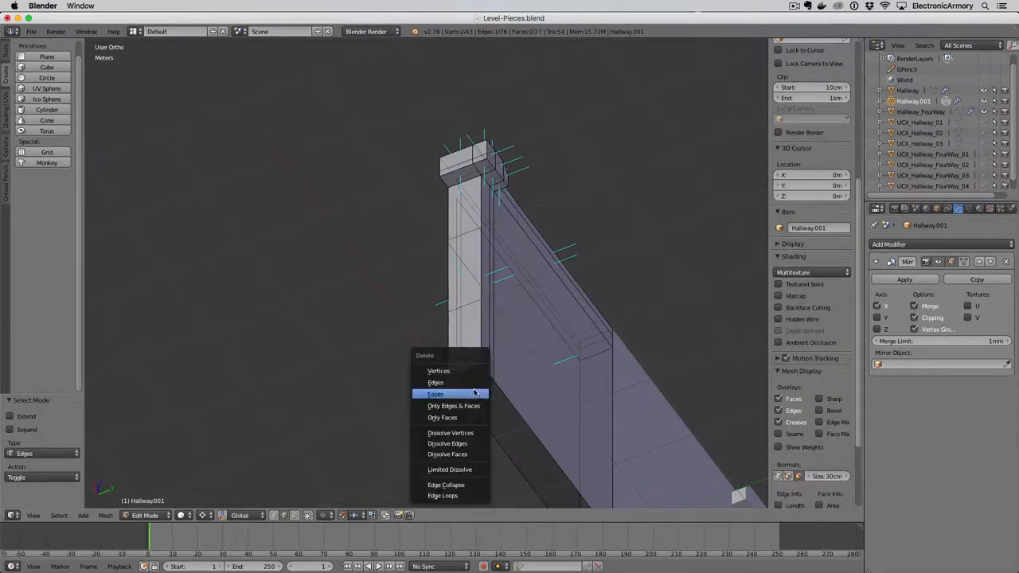
- Delete the unwanted faces and export the end cap with its collision mesh as FBX
left_click(435, 394)
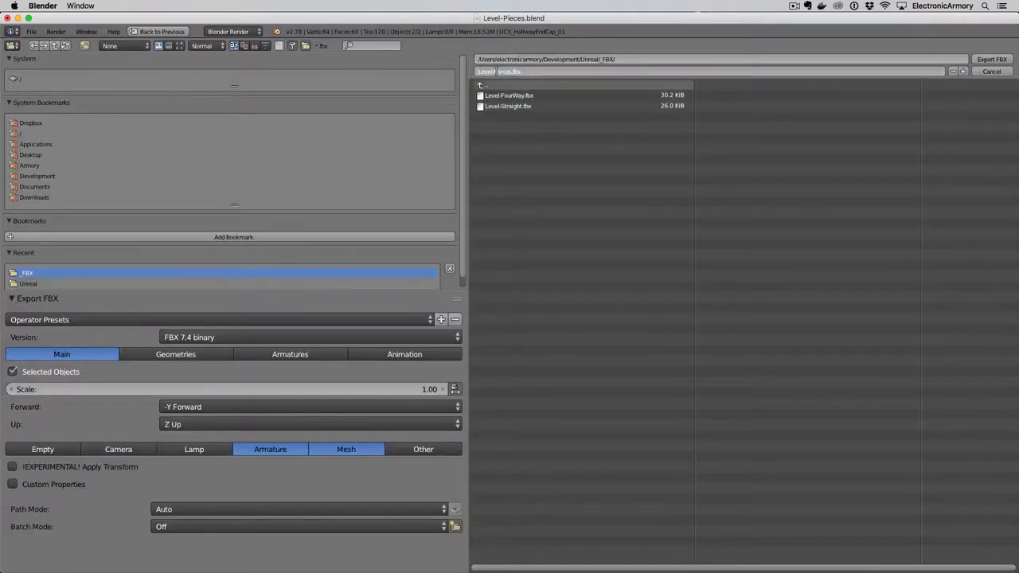
left_click(992, 72)
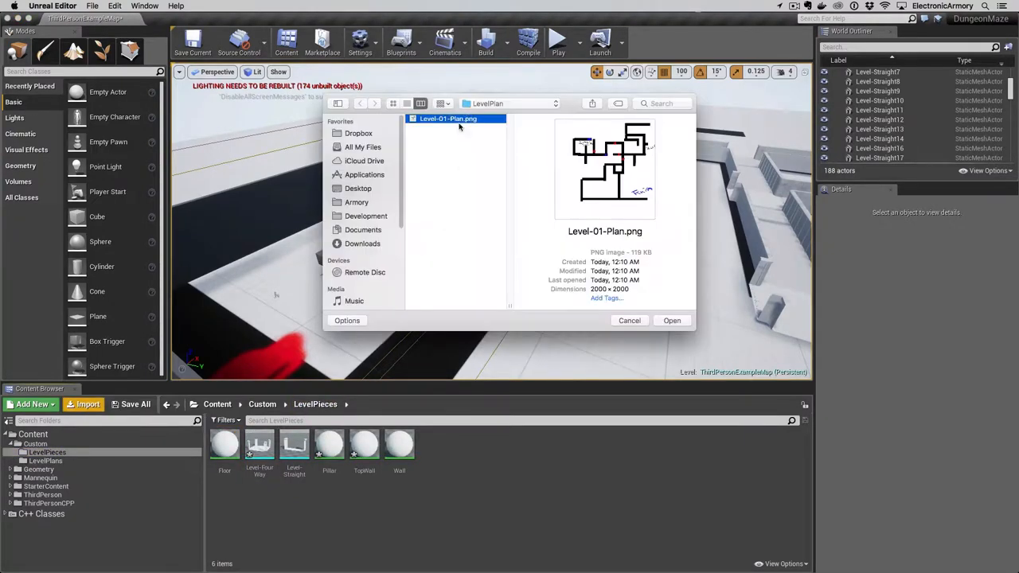
- Import Level-EndCap.fbx, place end caps at the hallway ends, and play-test the maze
left_click(671, 320)
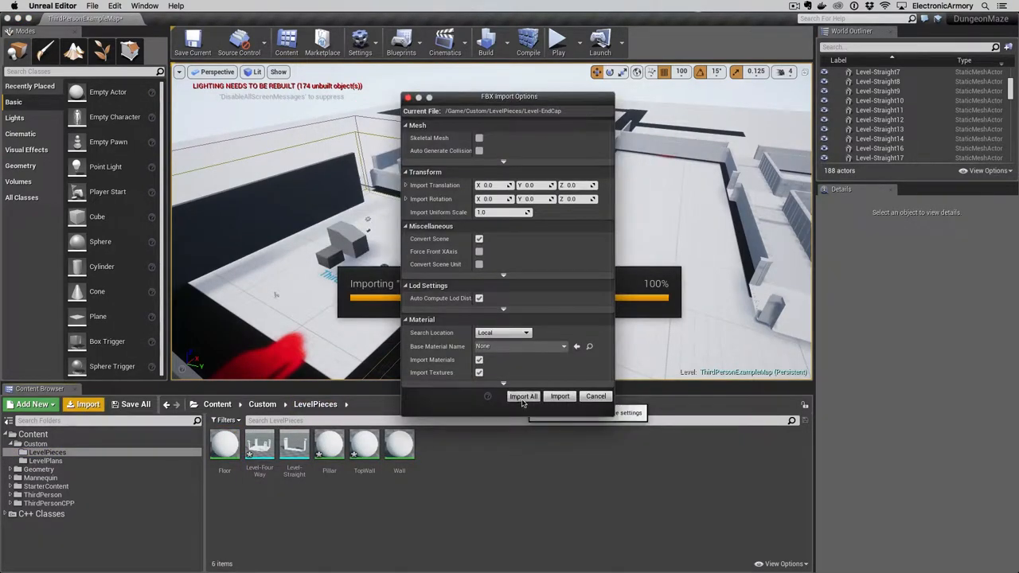
left_click(523, 397)
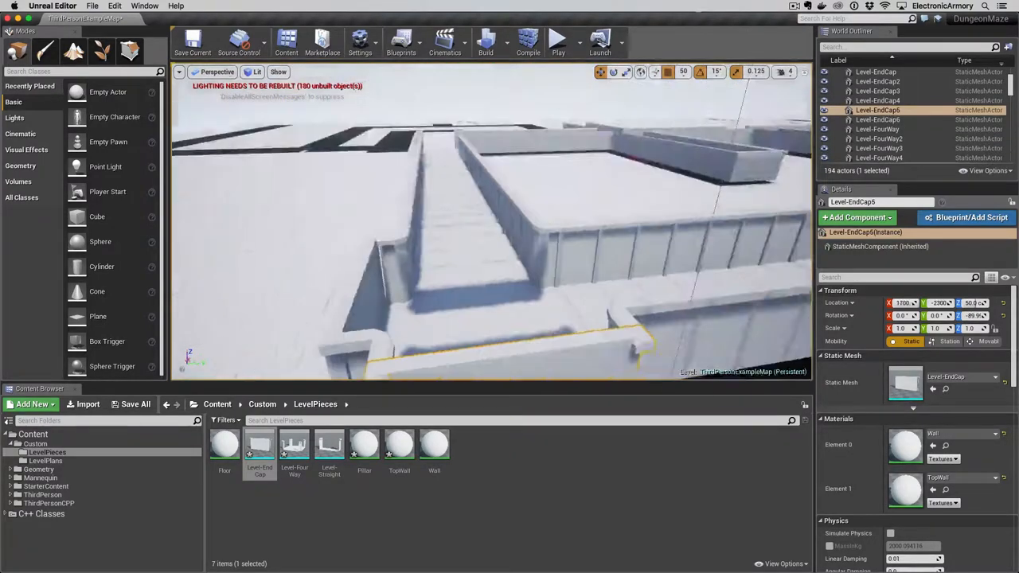
left_click(559, 40)
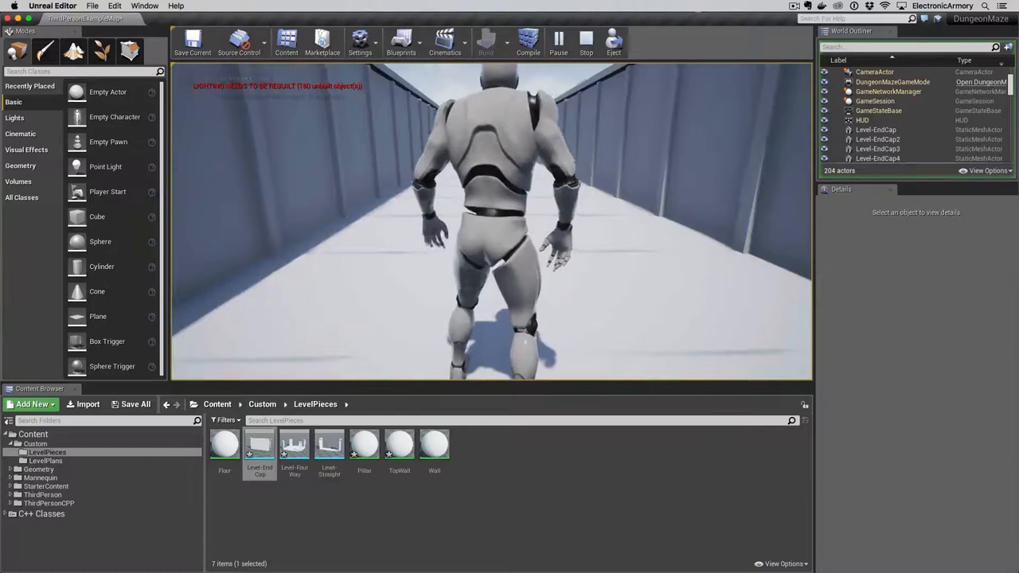